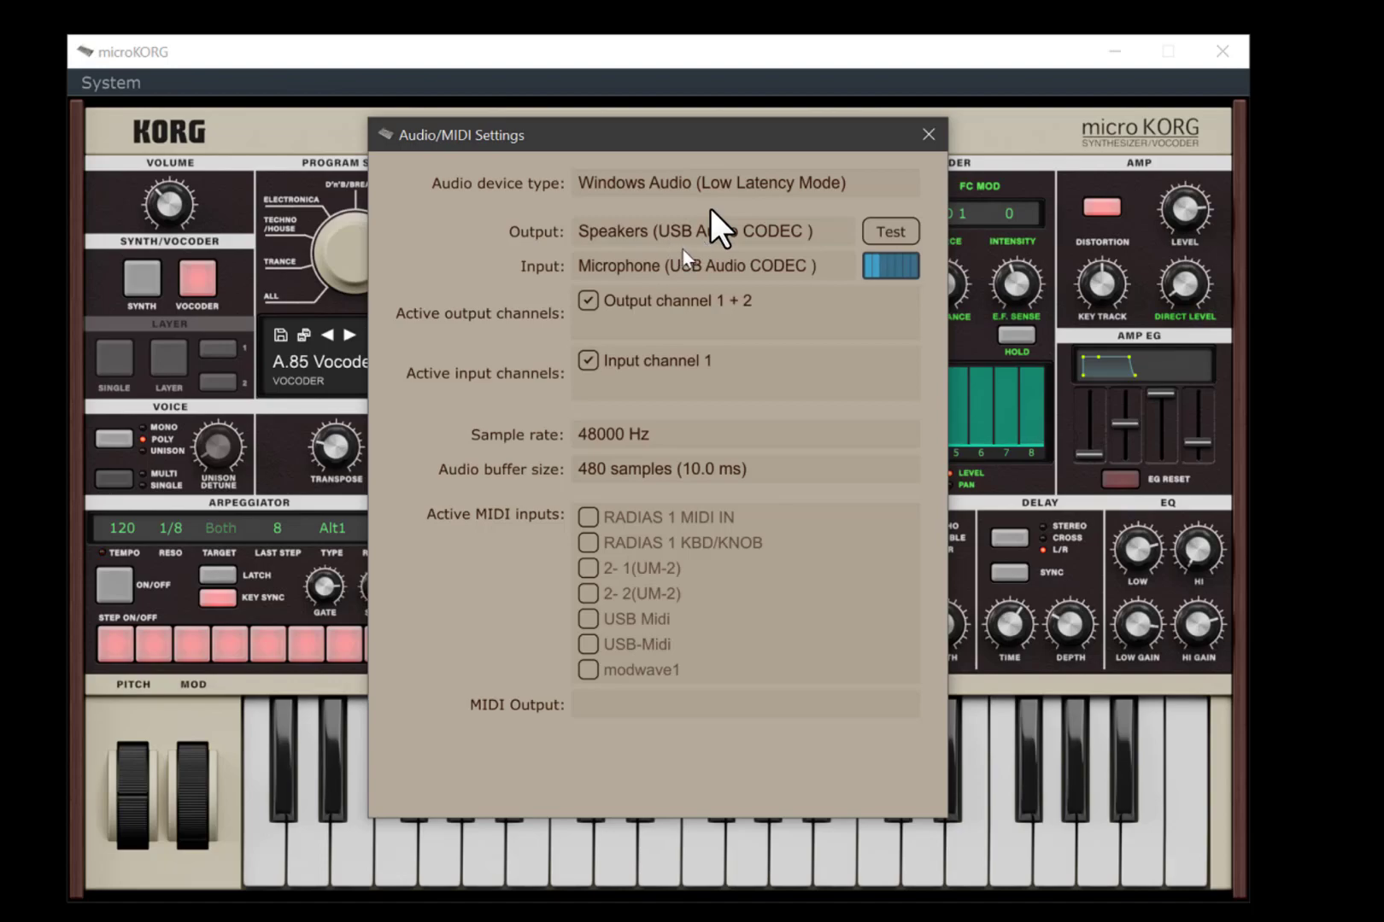
Step: Dismiss the Audio/MIDI Settings dialog to reveal the vocoder program browser
{"action": "left_click", "coordinate": [928, 135]}
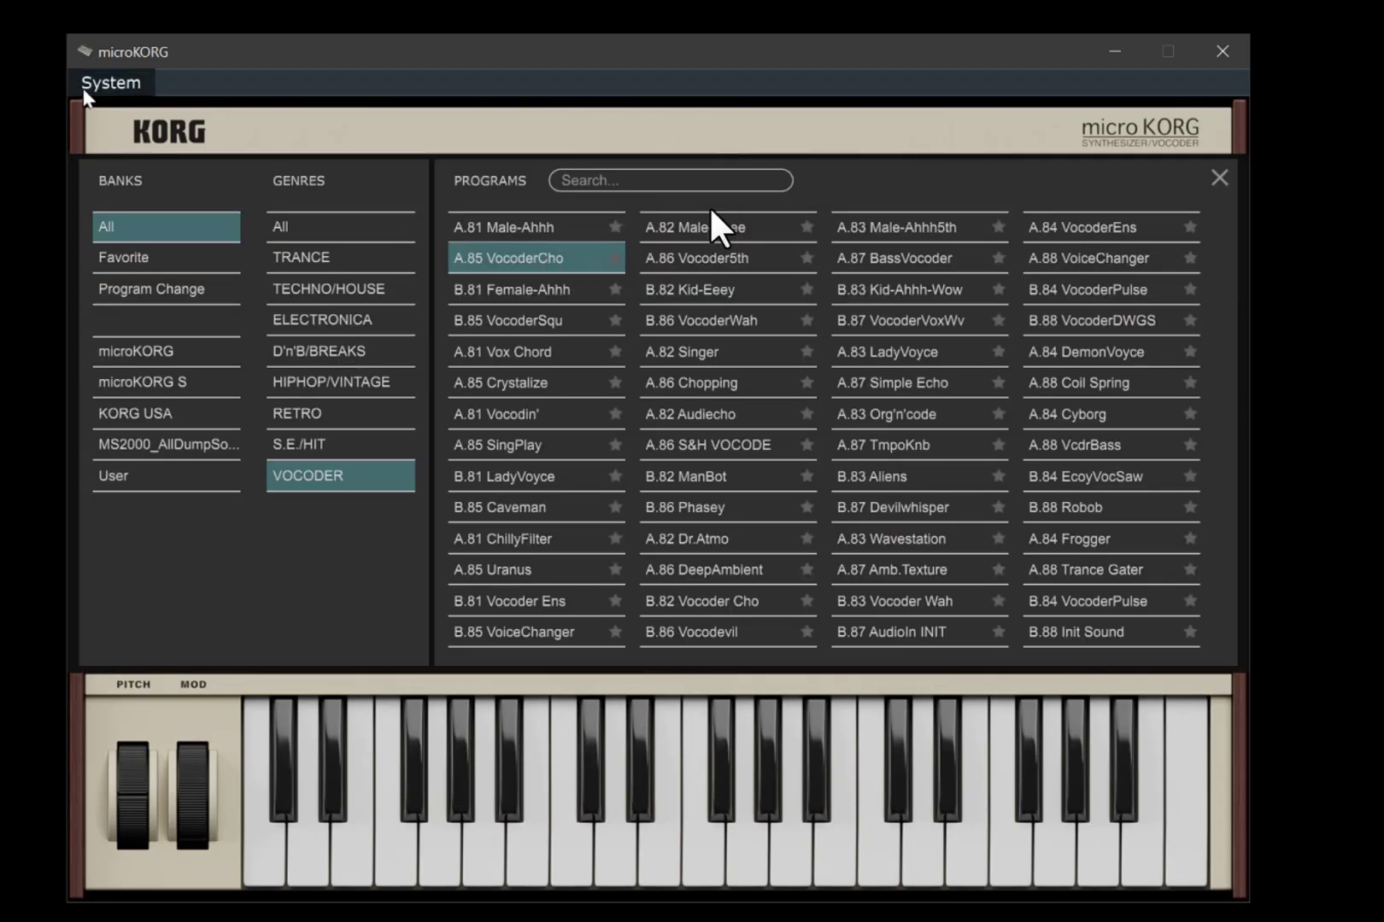
Step: Enable modwave1 under Active MIDI inputs and return to the vocoder browser
{"action": "left_click", "coordinate": [110, 82]}
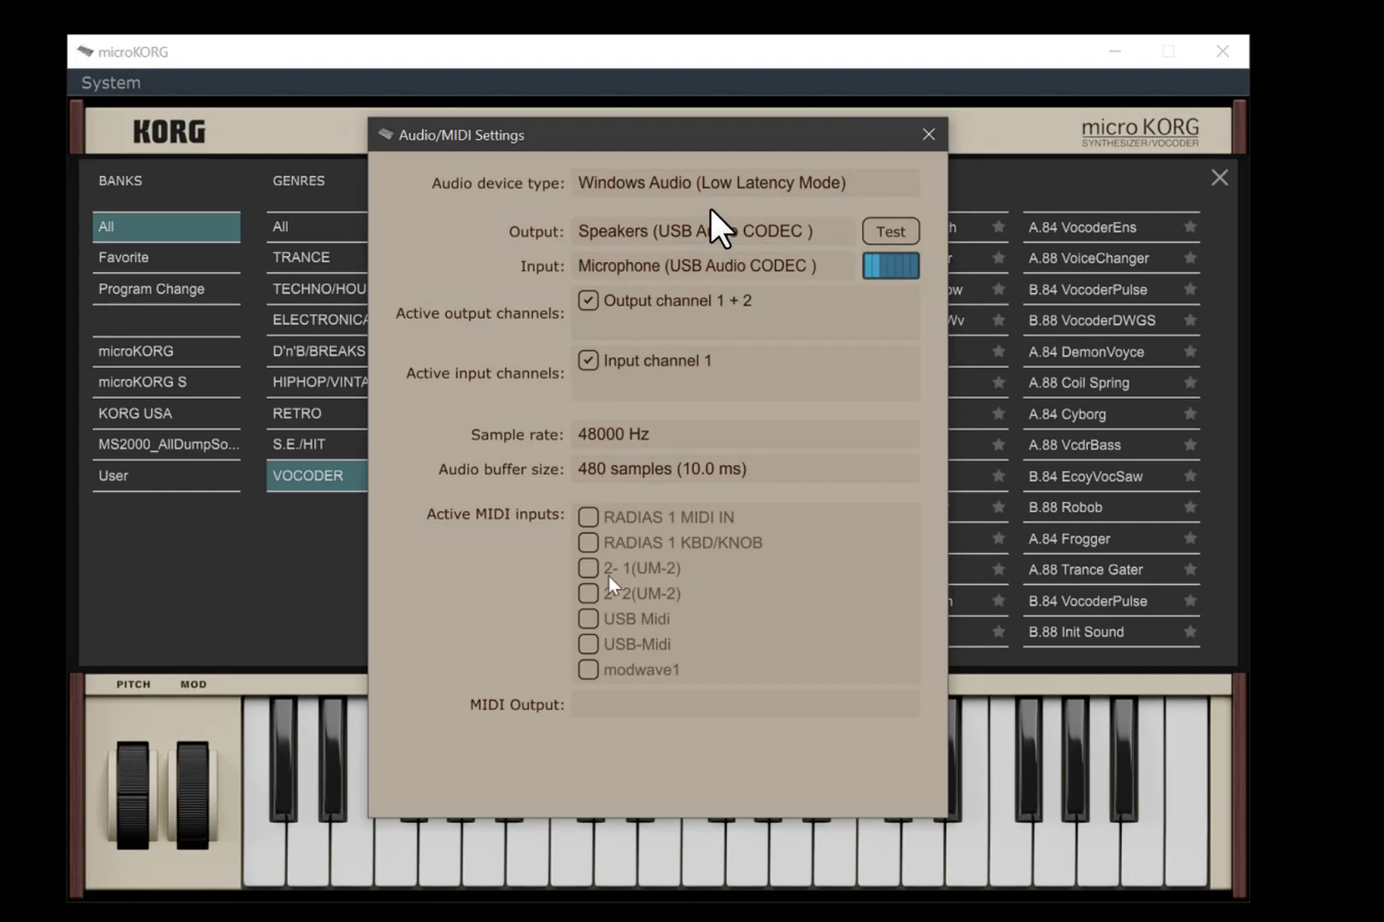
{"action": "left_click", "coordinate": [589, 670]}
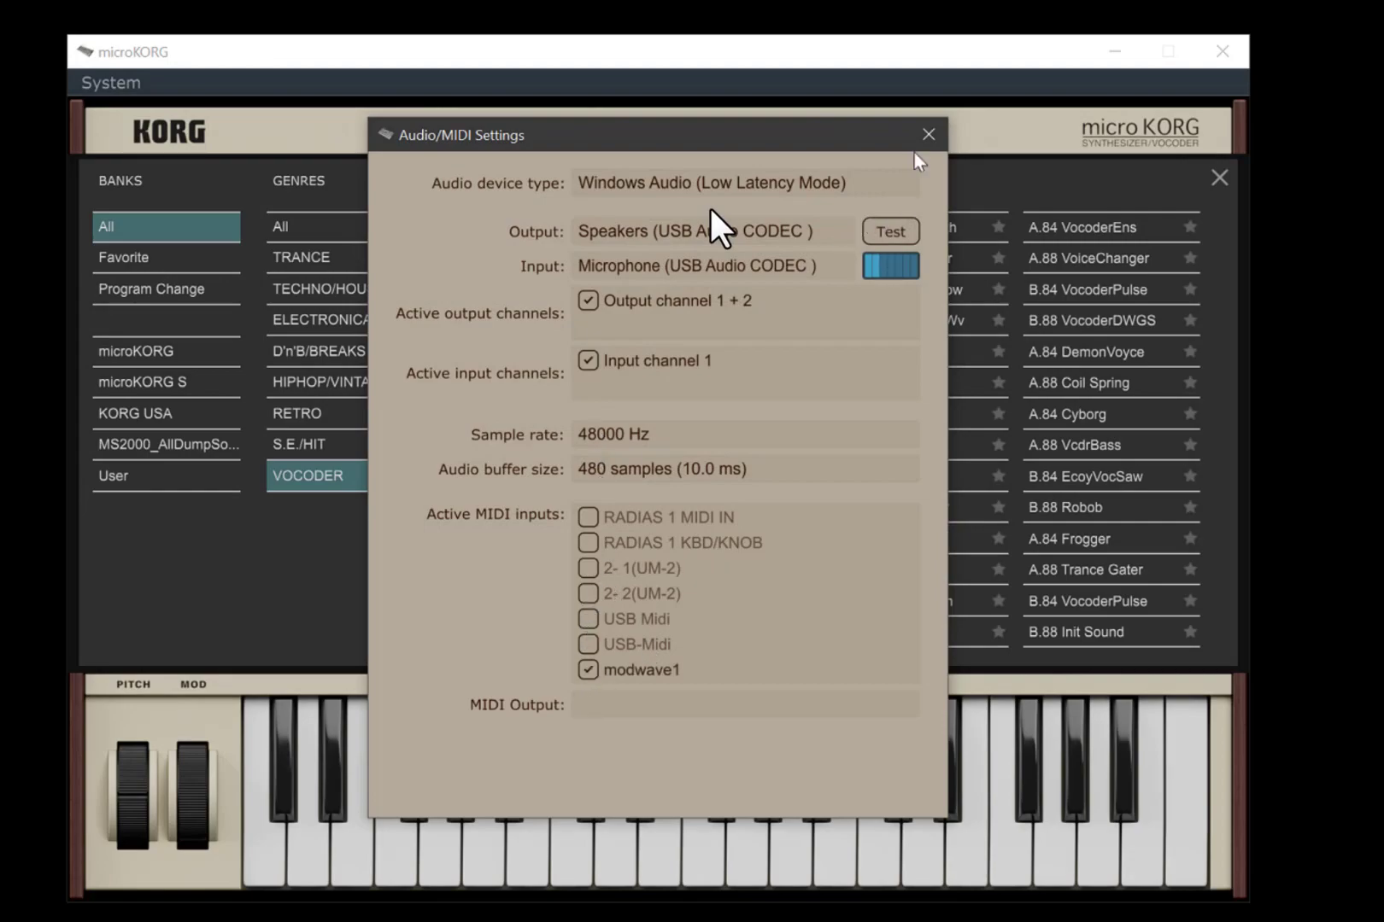
{"action": "left_click", "coordinate": [926, 135]}
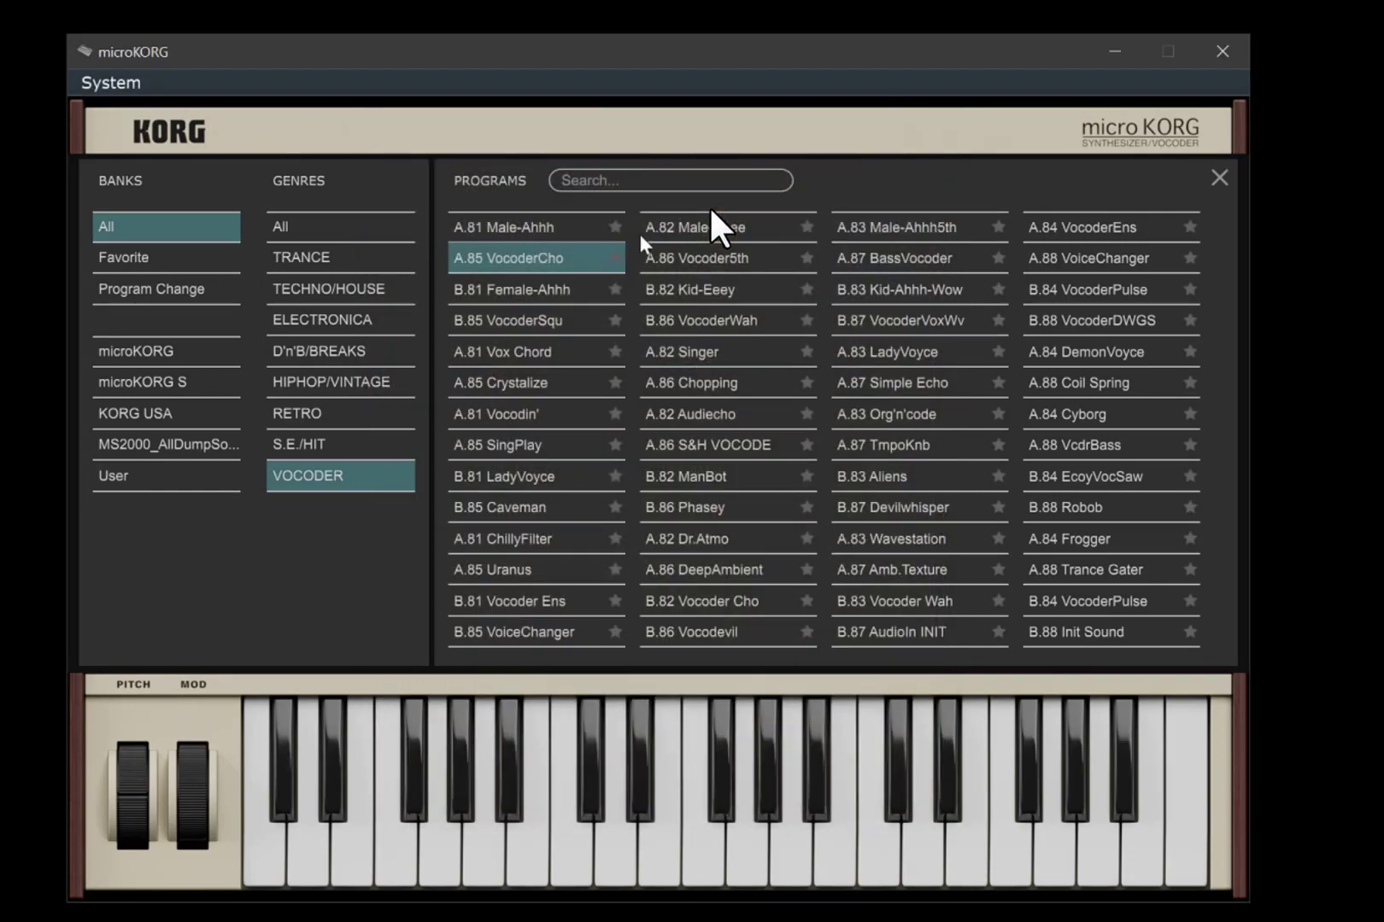